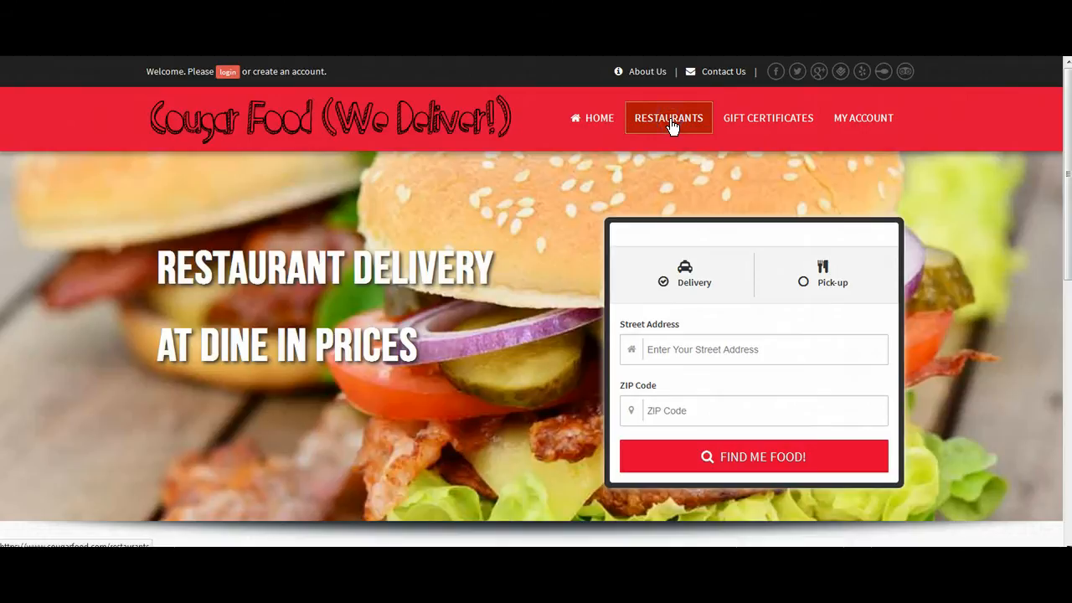
Leave the storefront's Restaurants page for the Cougar Food admin dashboard.
{"action": "left_click", "coordinate": [668, 117]}
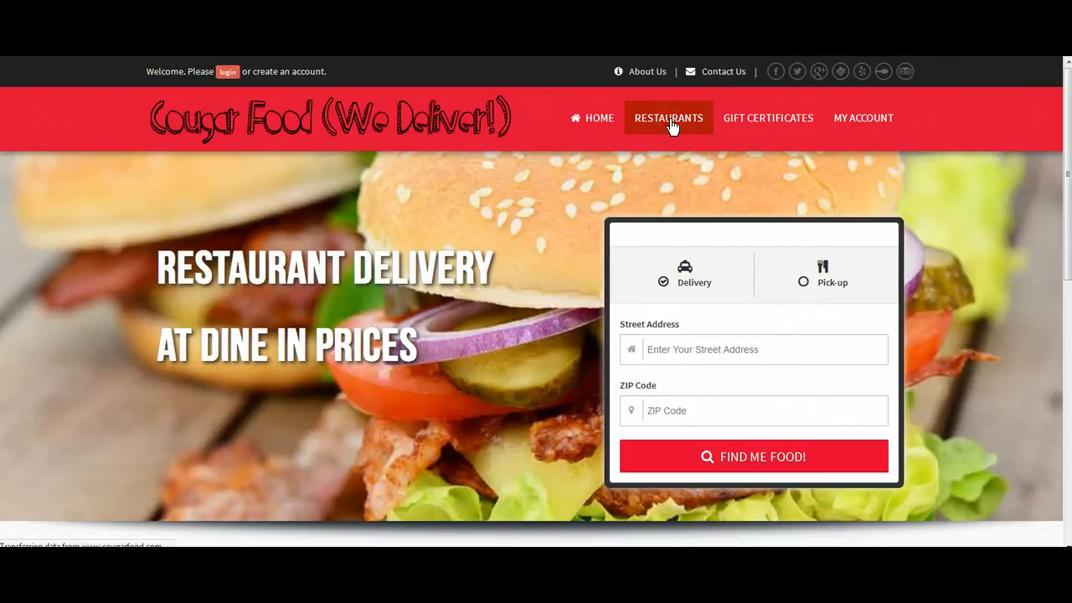
{"action": "left_click", "coordinate": [668, 118]}
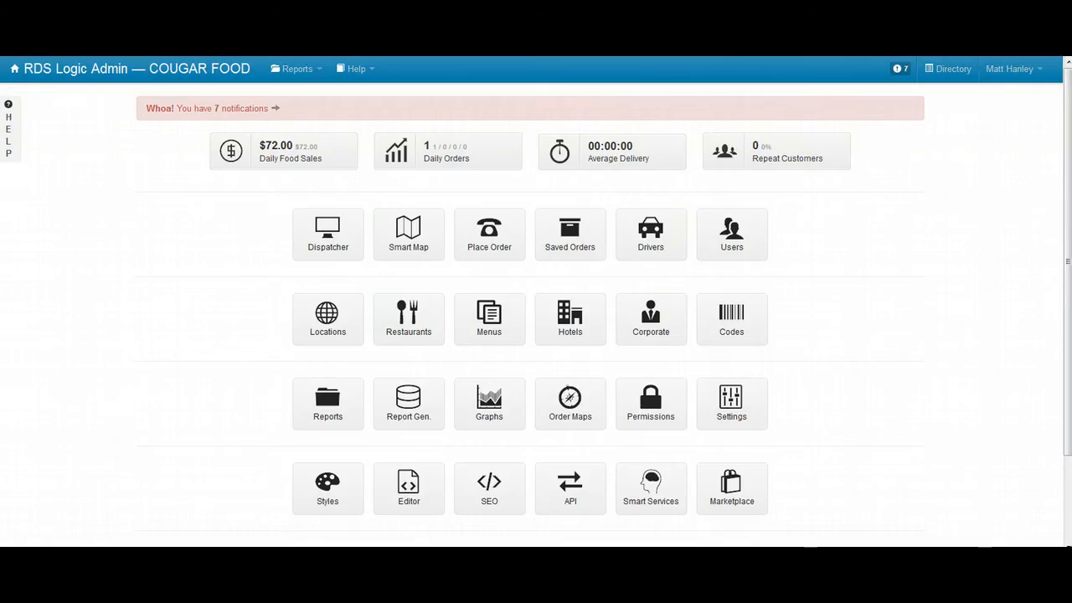
{"action": "mouse_move", "coordinate": [946, 183]}
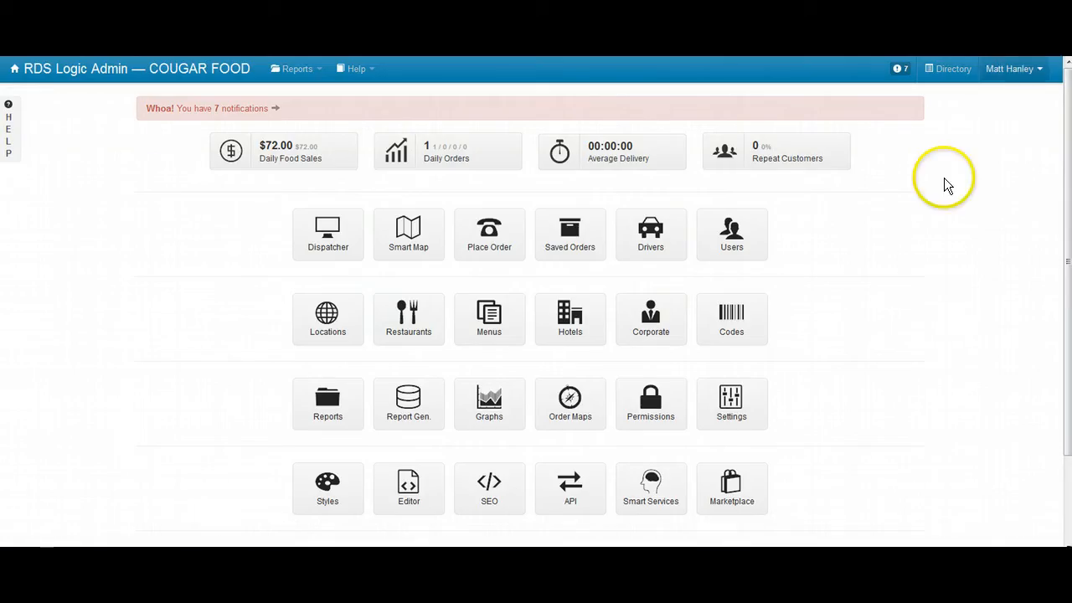
{"action": "mouse_move", "coordinate": [274, 338]}
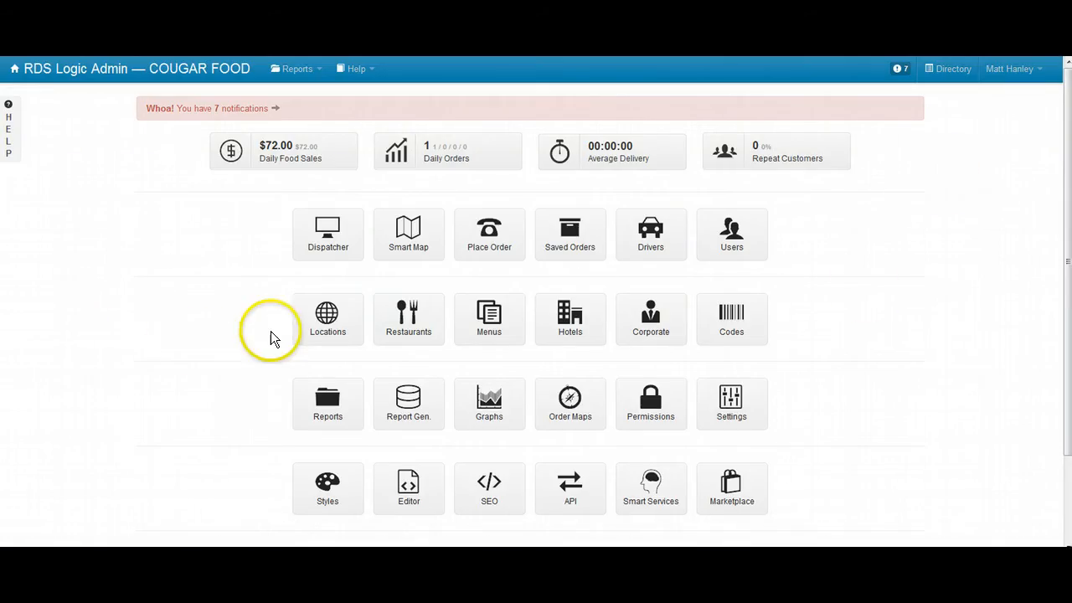
Go into Locations and list the existing entries — Chicago, Dallas, Saint Louis.
{"action": "left_click", "coordinate": [329, 318]}
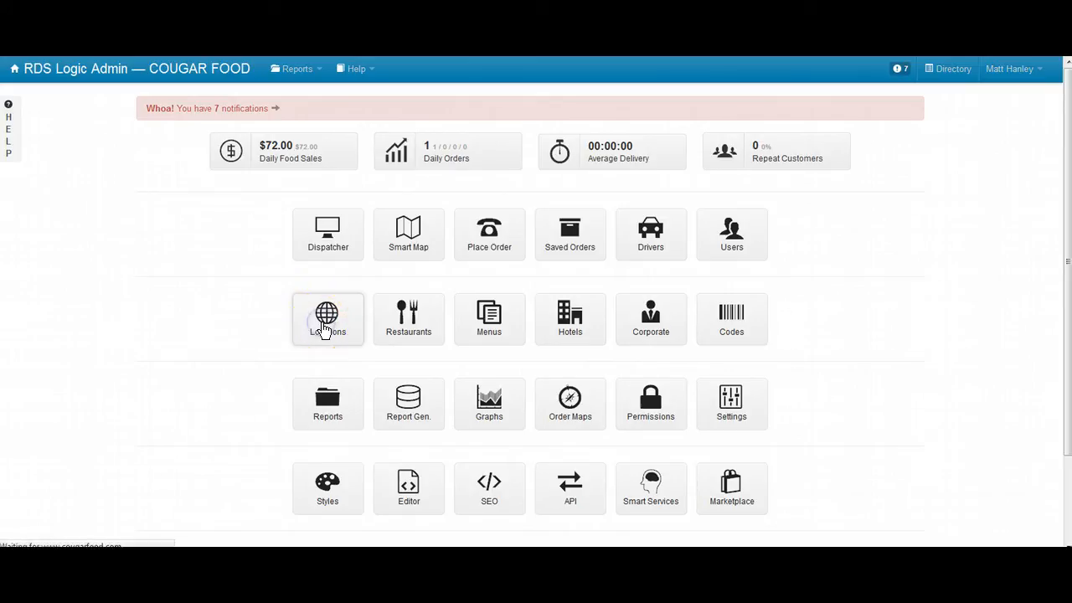
{"action": "left_click", "coordinate": [328, 318]}
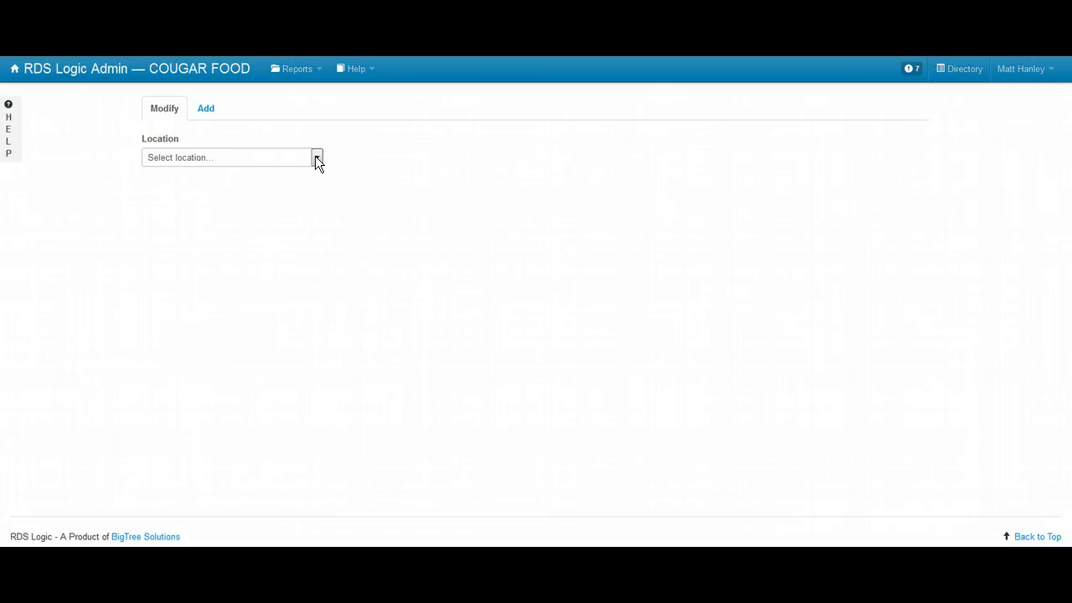
{"action": "left_click", "coordinate": [231, 157]}
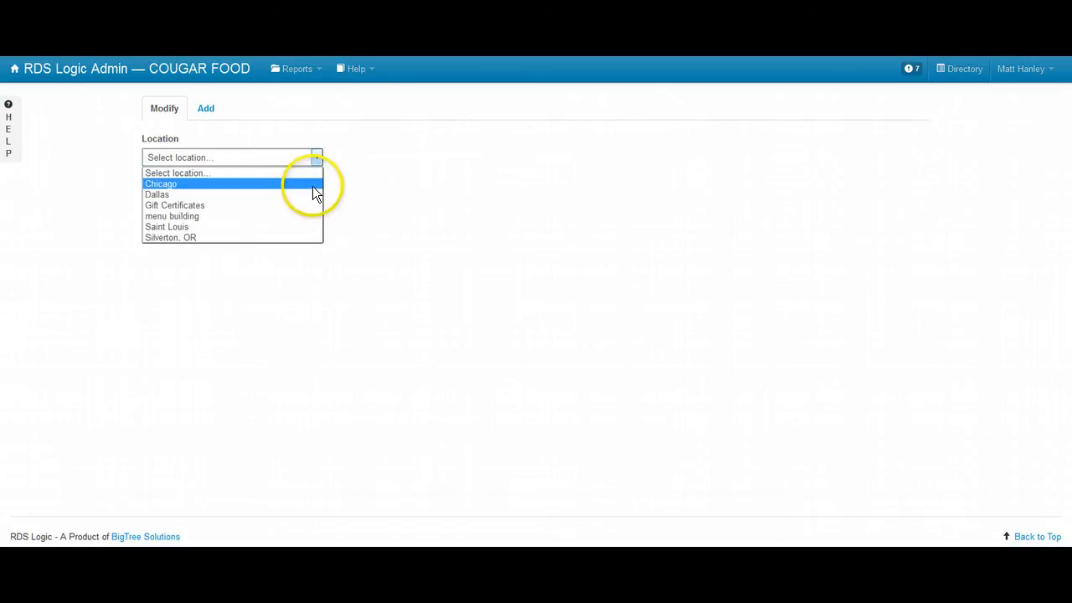
{"action": "mouse_move", "coordinate": [174, 204]}
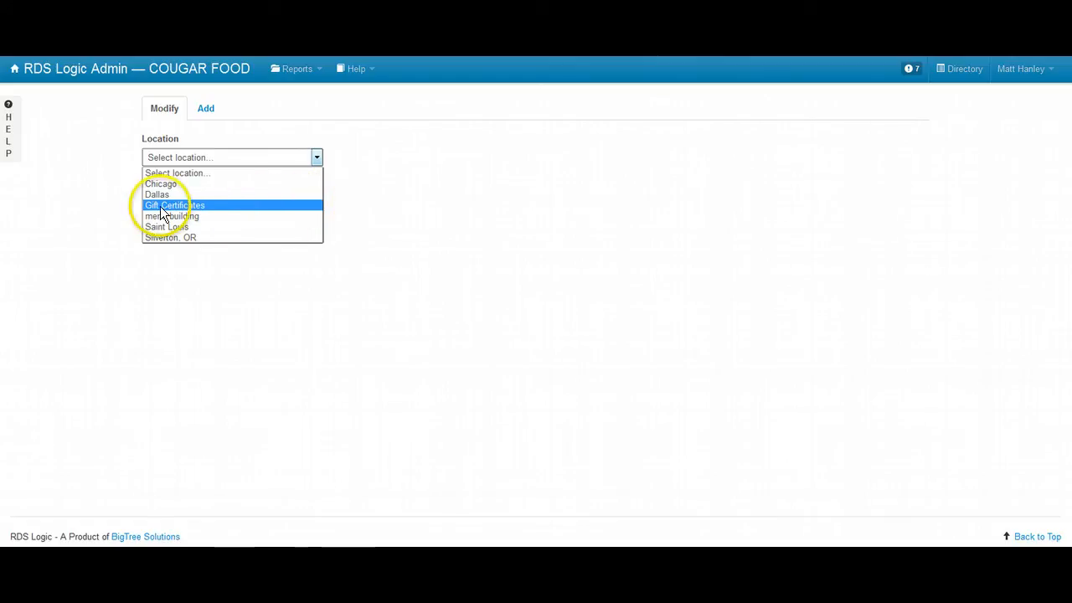
{"action": "mouse_move", "coordinate": [209, 216]}
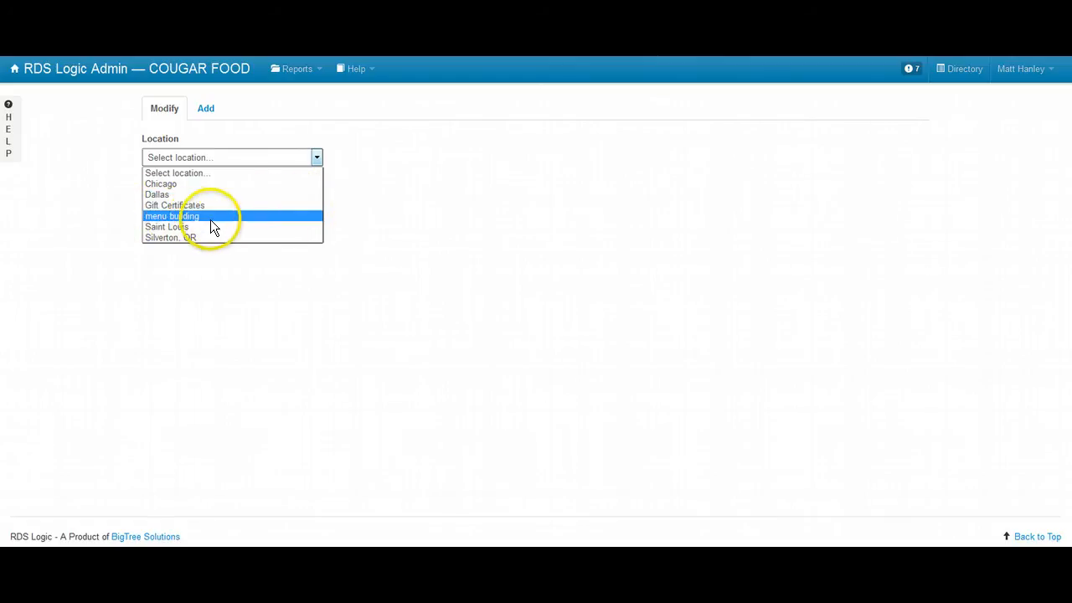
{"action": "mouse_move", "coordinate": [232, 226]}
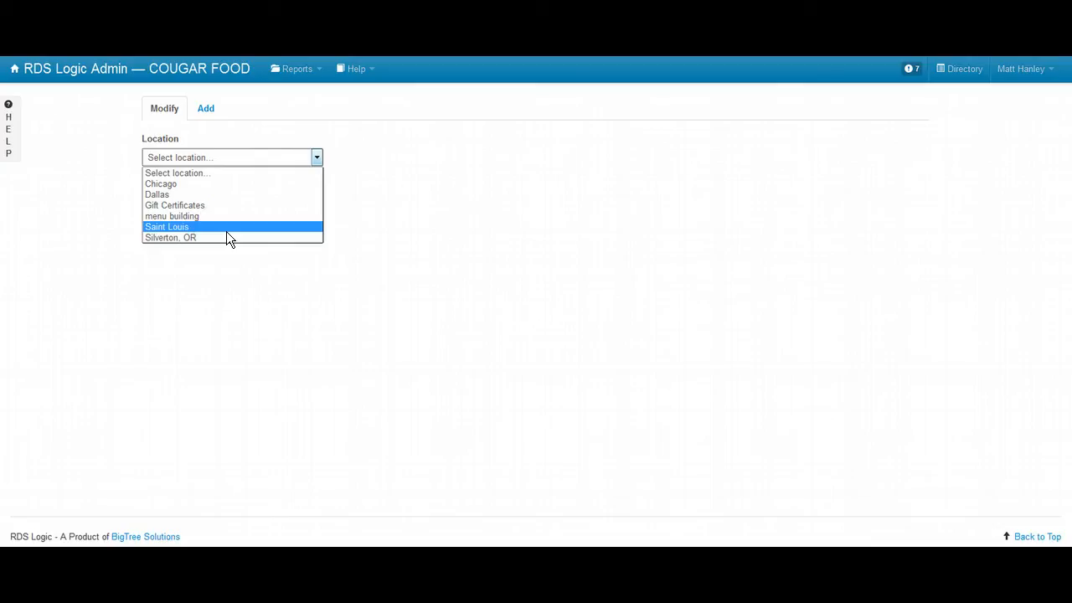
{"action": "mouse_move", "coordinate": [238, 225]}
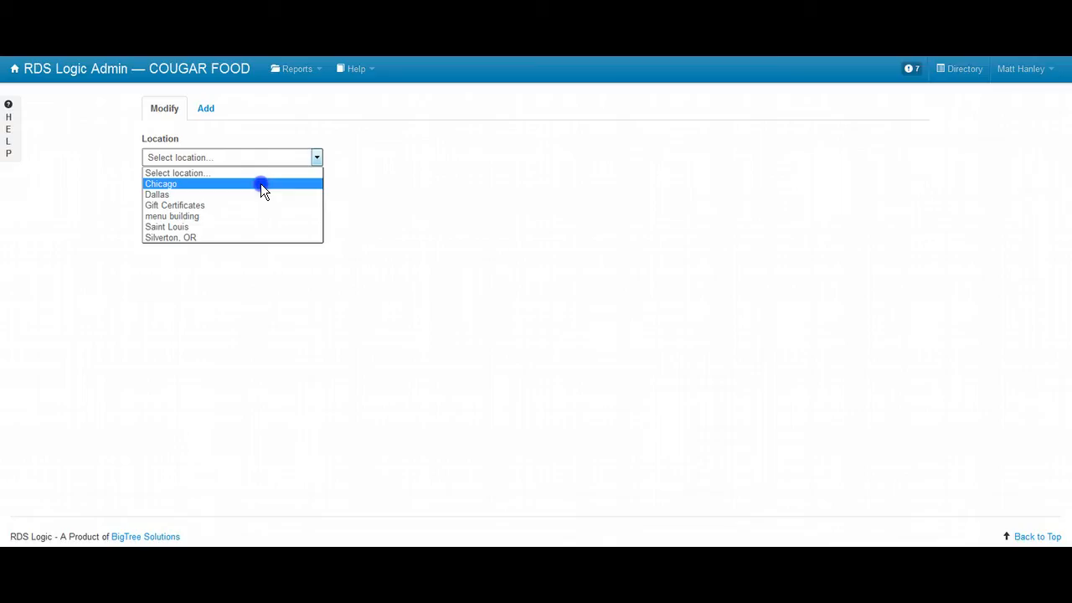
Set Chicago's description and SEO name to Chicago, mark it Active/Open, and save.
{"action": "left_click", "coordinate": [160, 183]}
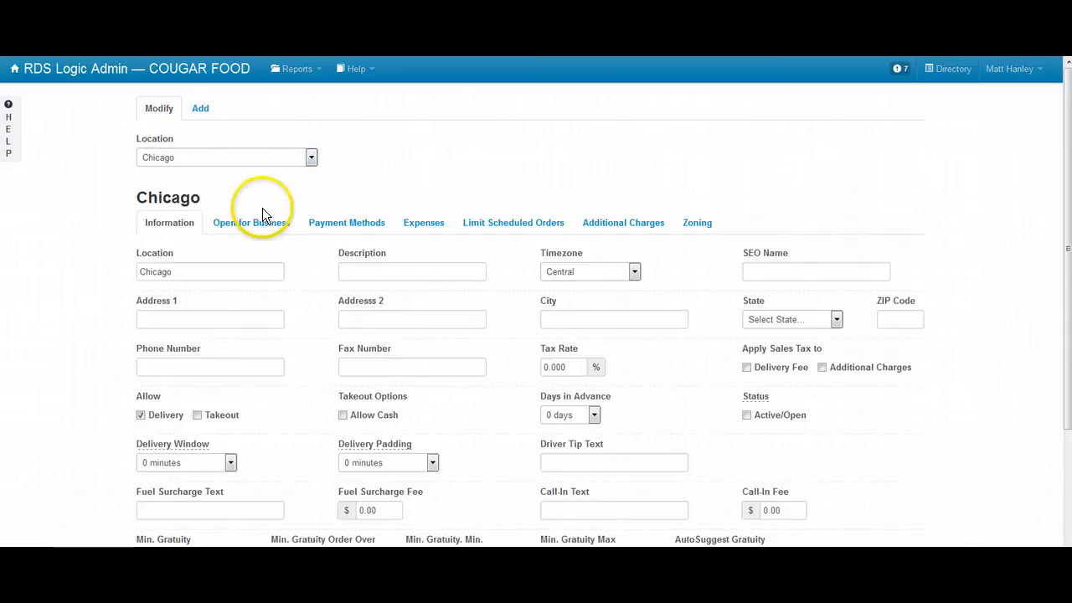
{"action": "left_click", "coordinate": [209, 272]}
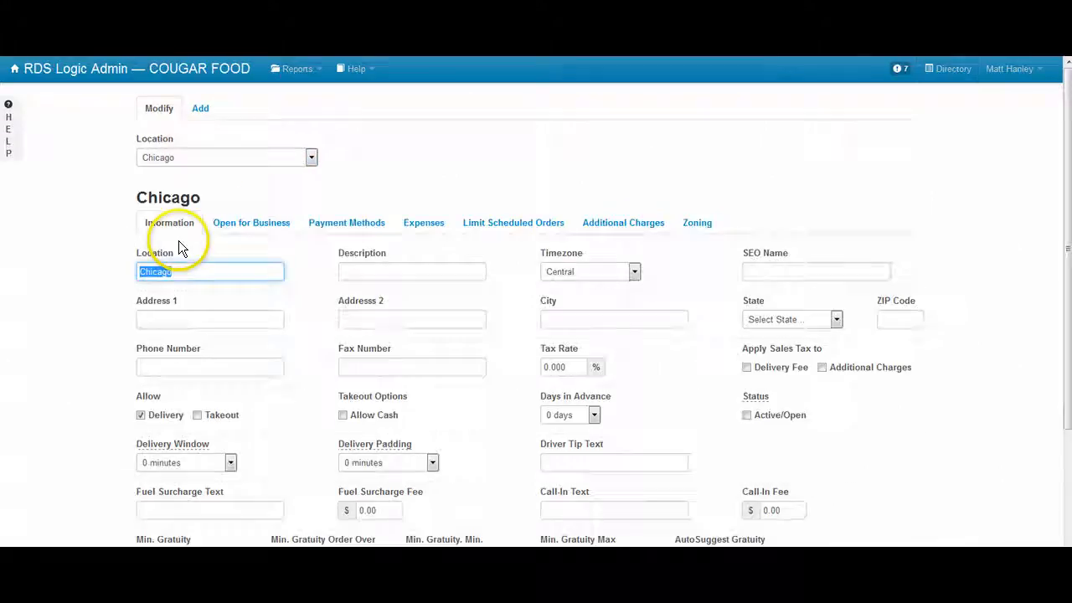
{"action": "mouse_move", "coordinate": [553, 134]}
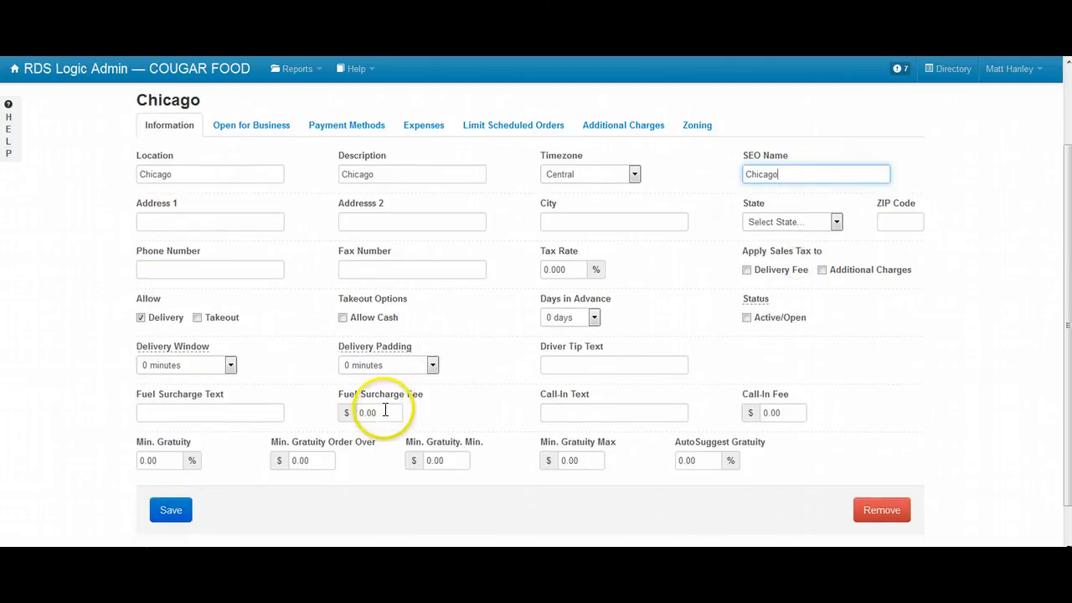
{"action": "left_click", "coordinate": [170, 509]}
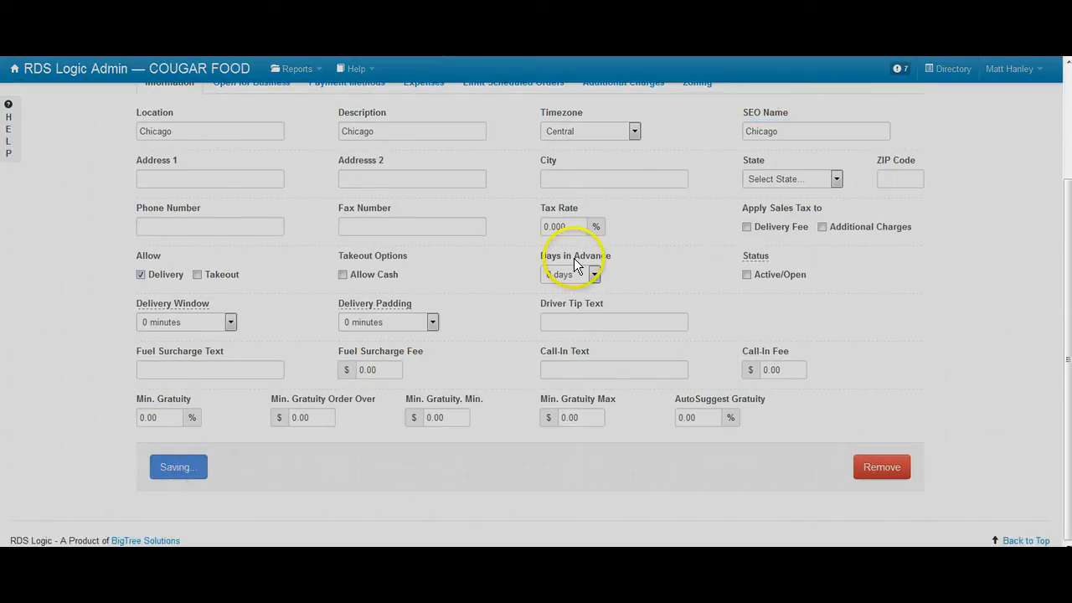
{"action": "left_click", "coordinate": [177, 465]}
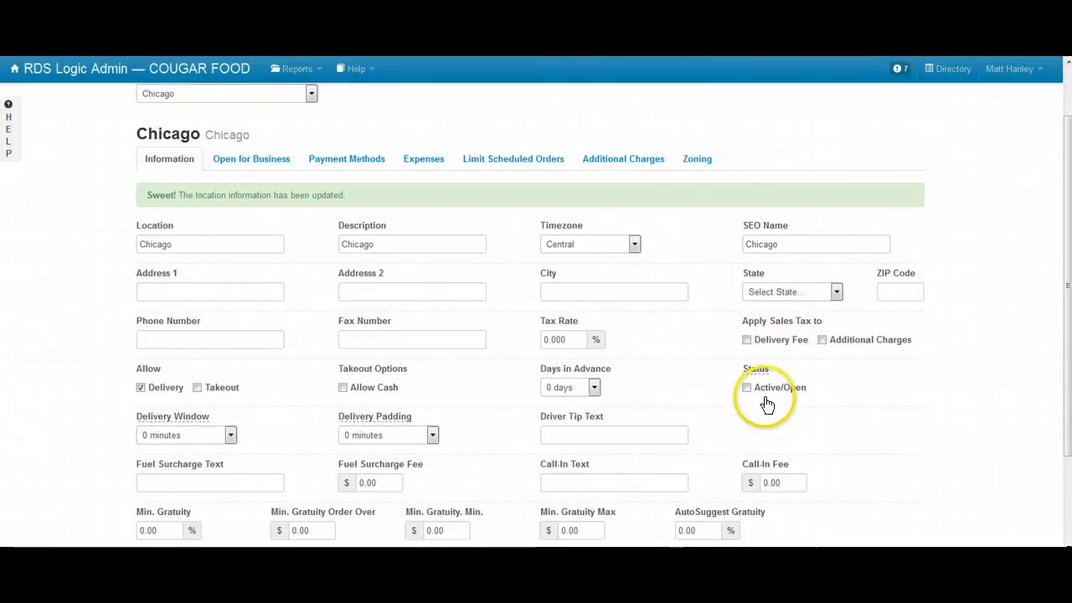
{"action": "left_click", "coordinate": [747, 387]}
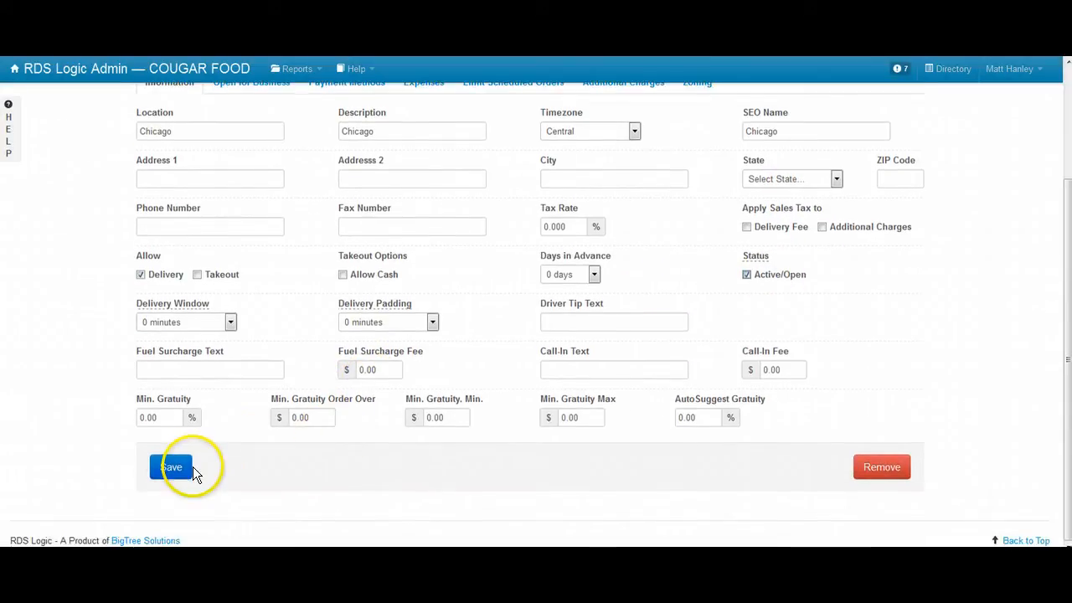
{"action": "left_click", "coordinate": [171, 466]}
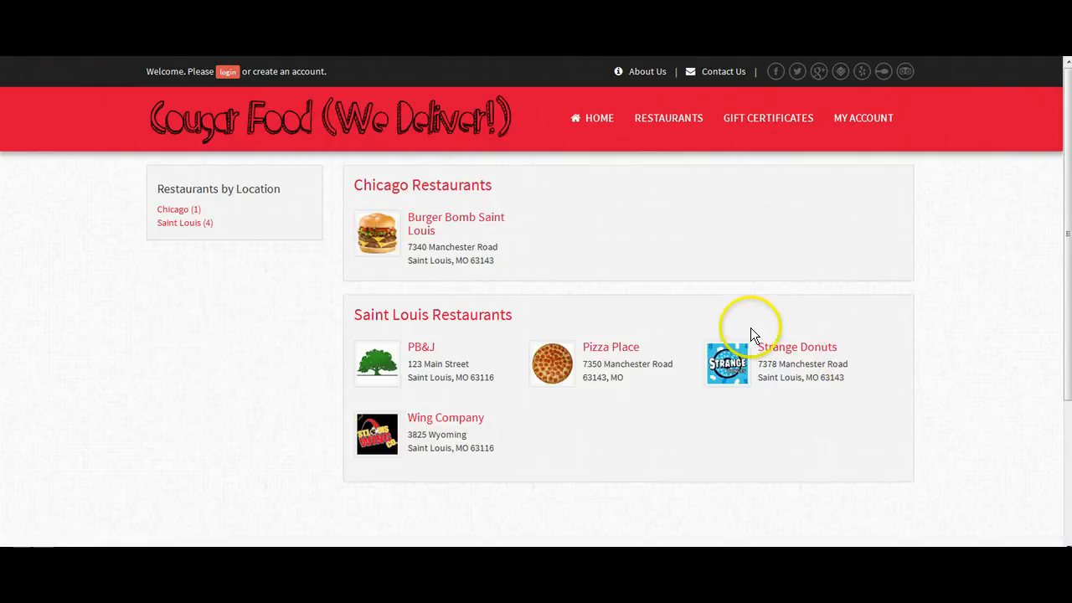
{"action": "mouse_move", "coordinate": [432, 315]}
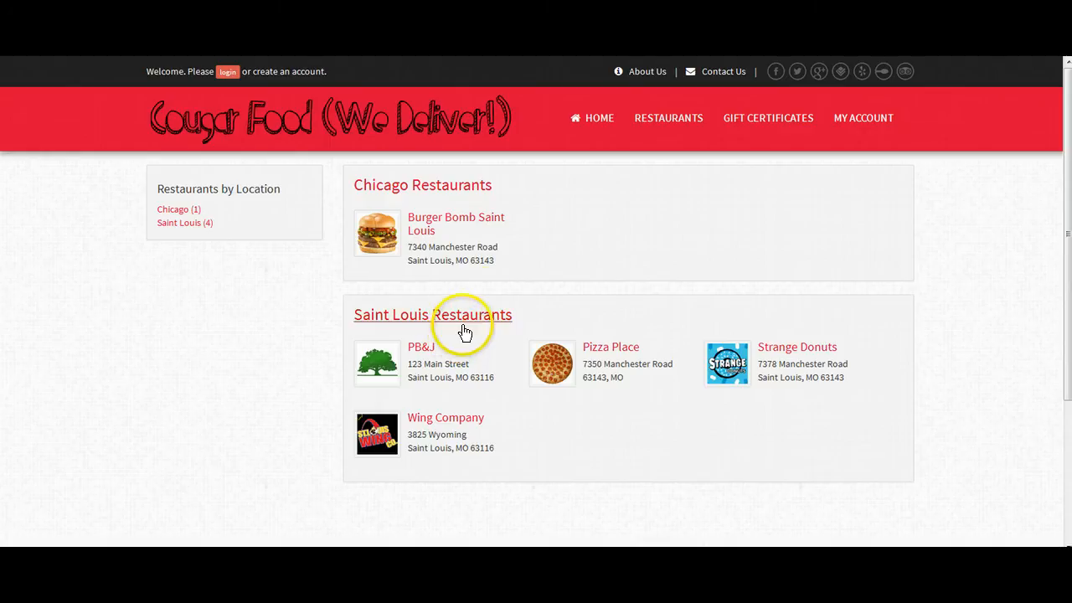
{"action": "mouse_move", "coordinate": [477, 228]}
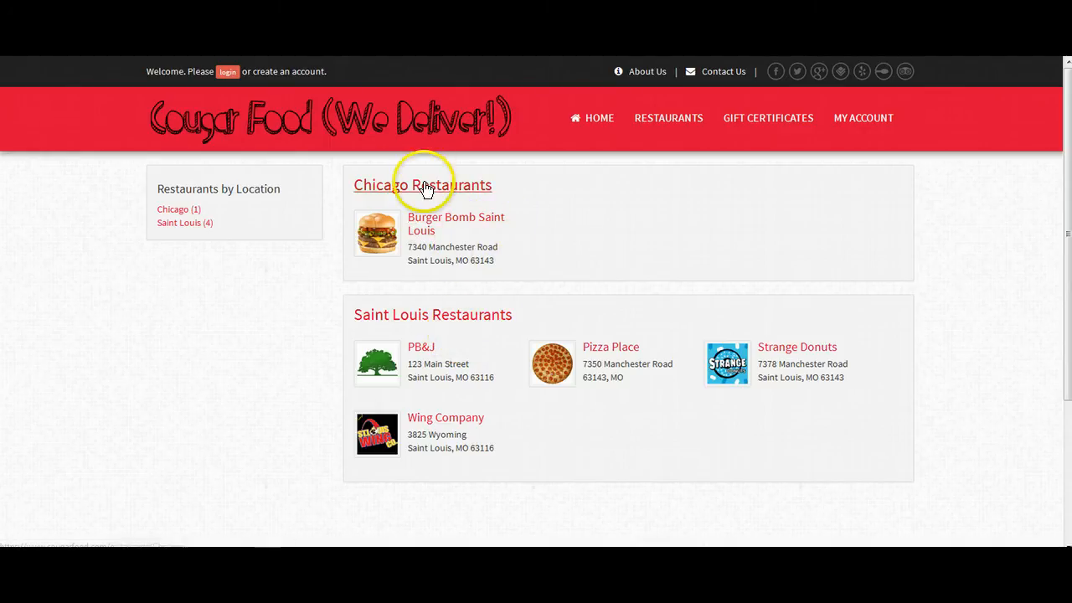
{"action": "mouse_move", "coordinate": [829, 92]}
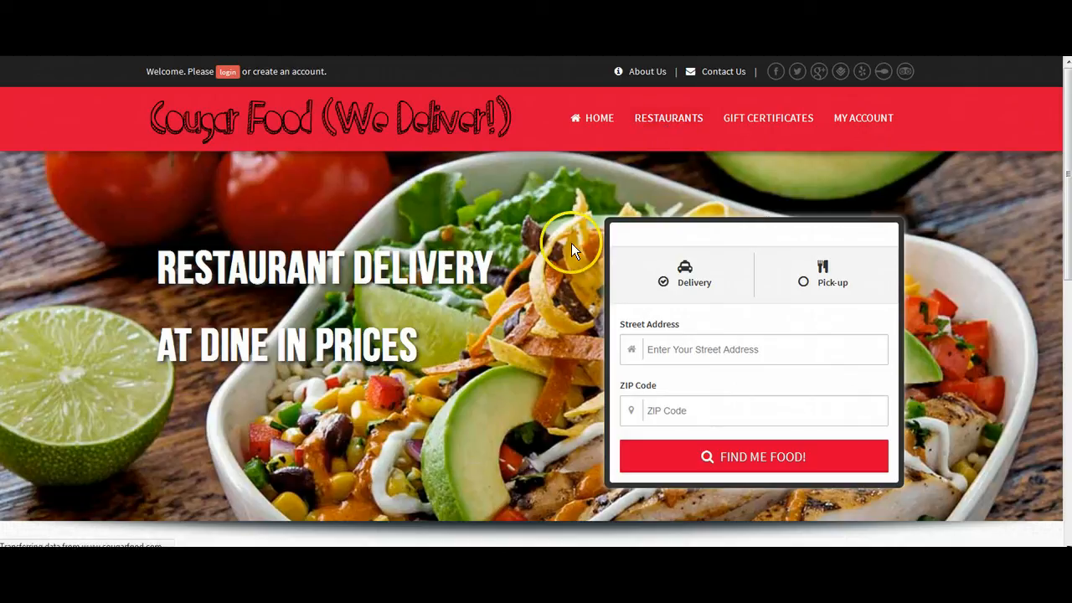
Browse the storefront restaurant listings to confirm Chicago now appears alongside Saint Louis.
{"action": "left_click", "coordinate": [668, 118]}
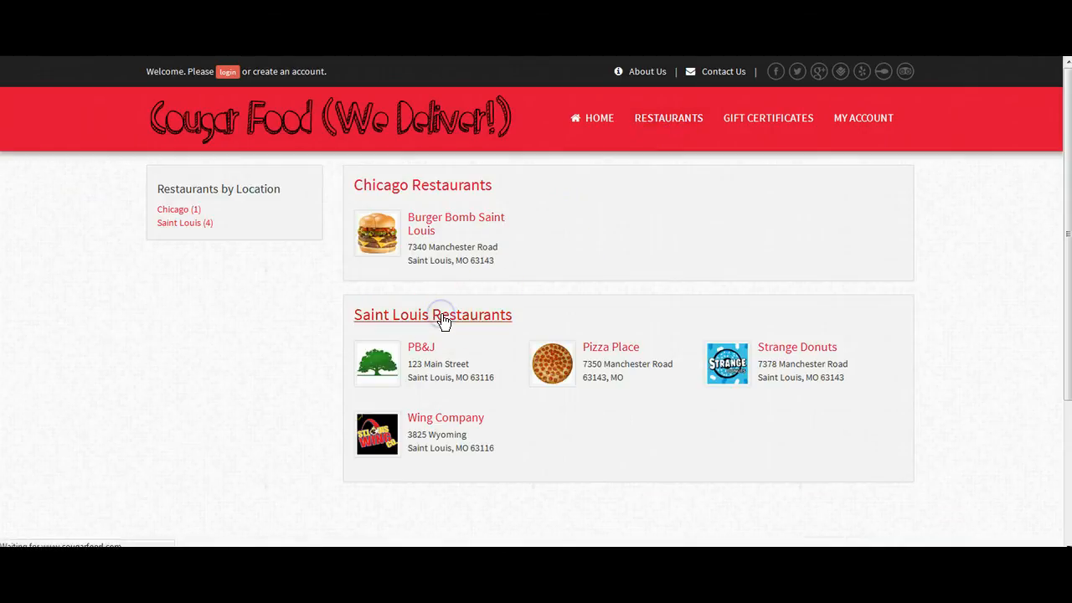
{"action": "left_click", "coordinate": [432, 315]}
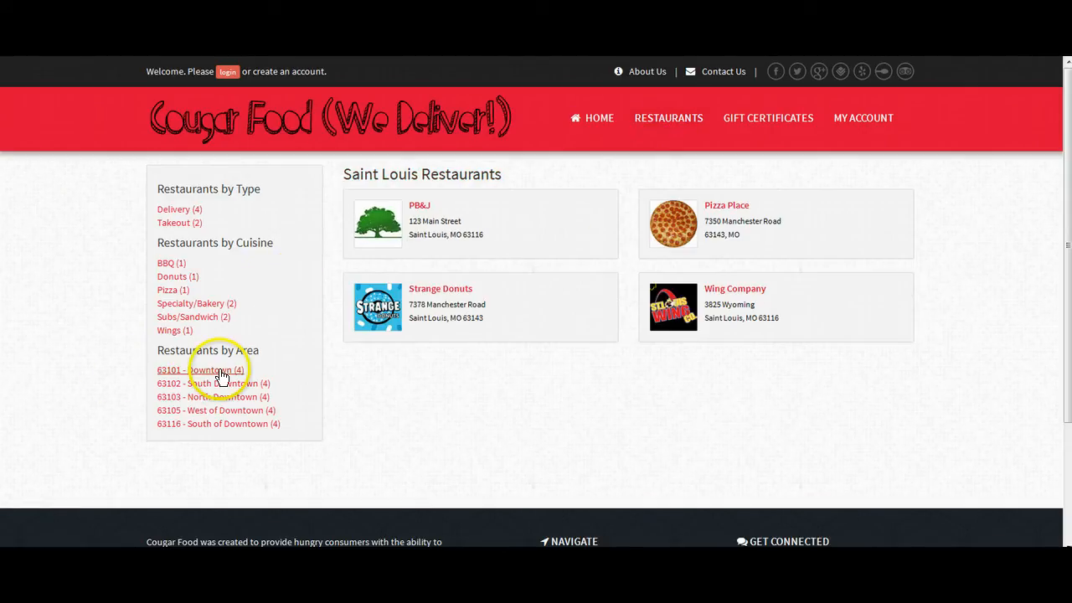
{"action": "mouse_move", "coordinate": [238, 394]}
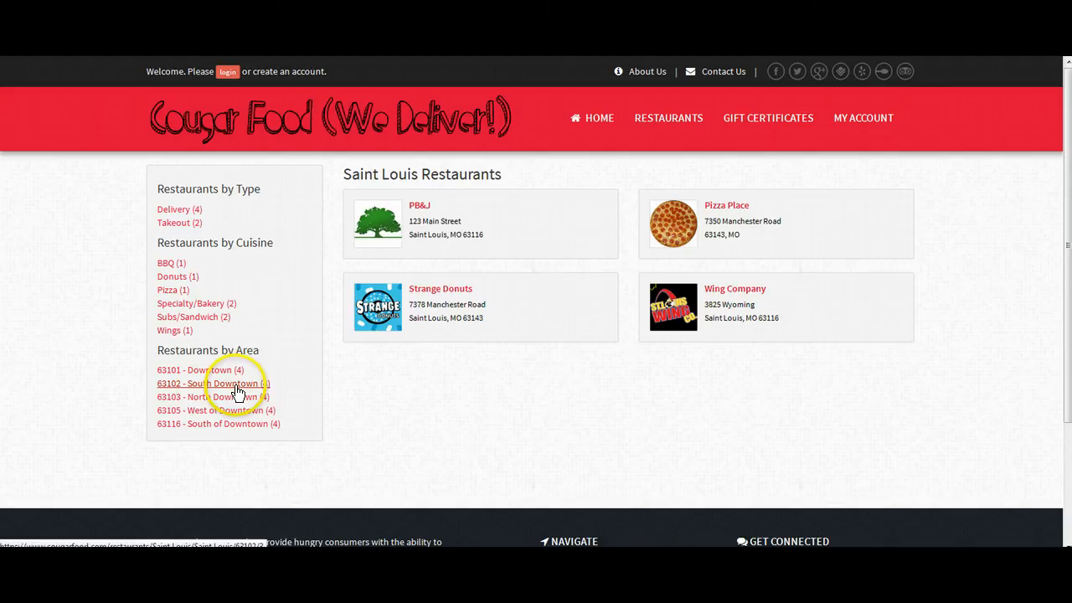
{"action": "mouse_move", "coordinate": [238, 412]}
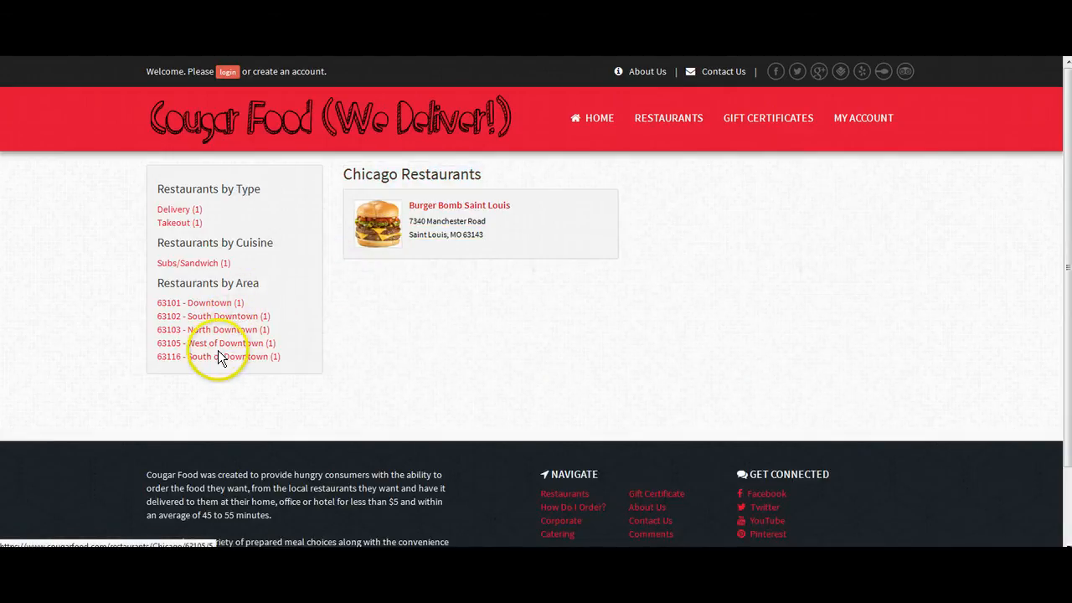
{"action": "mouse_move", "coordinate": [512, 137]}
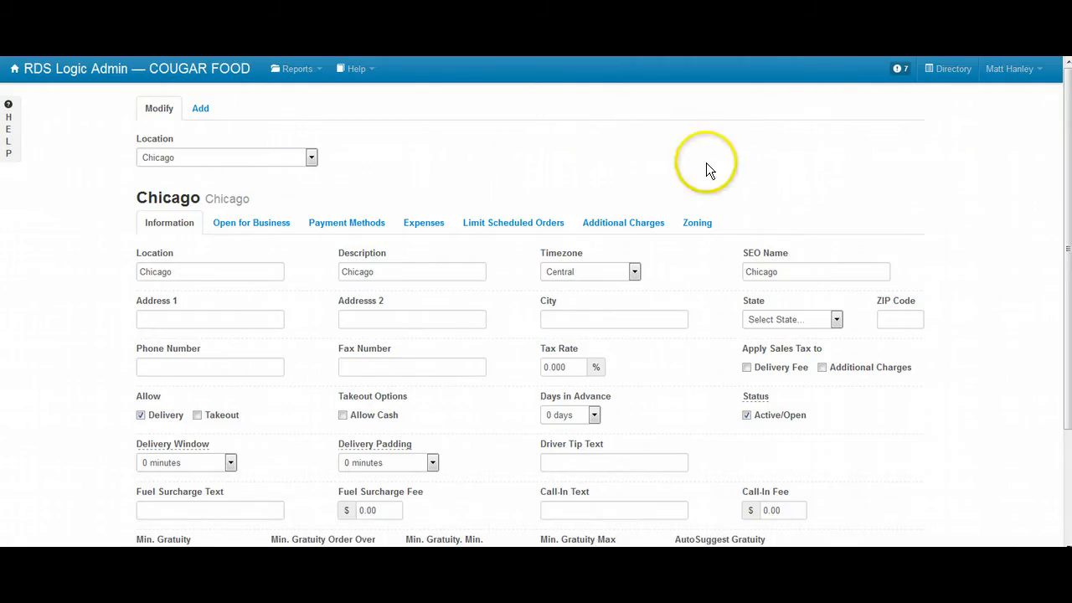
Check Chicago's Zoning, then load the Saint Louis location's settings from Locations.
{"action": "left_click", "coordinate": [697, 221]}
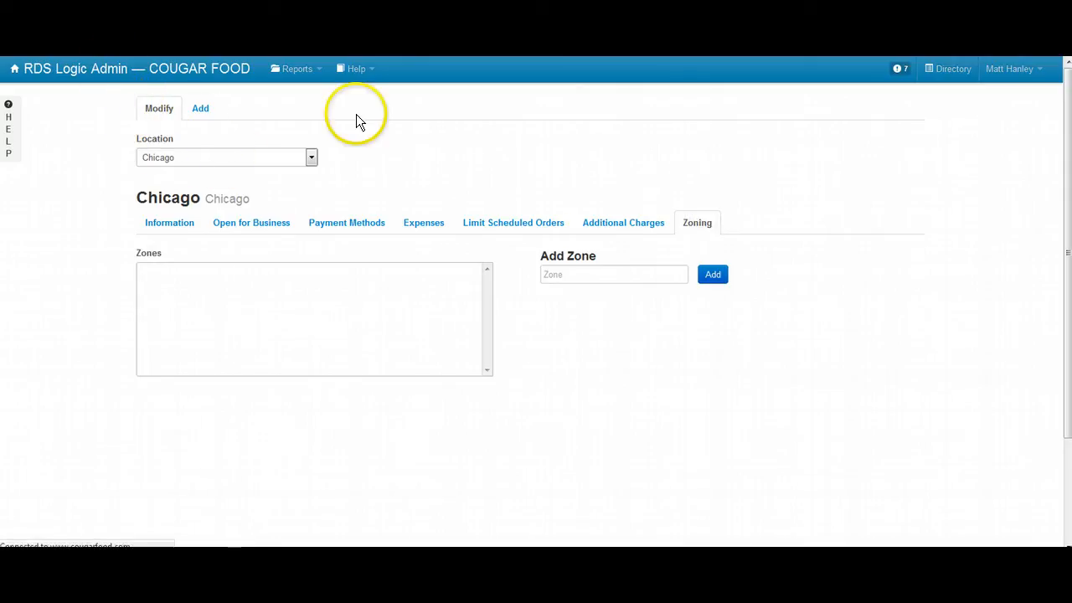
{"action": "left_click", "coordinate": [13, 68]}
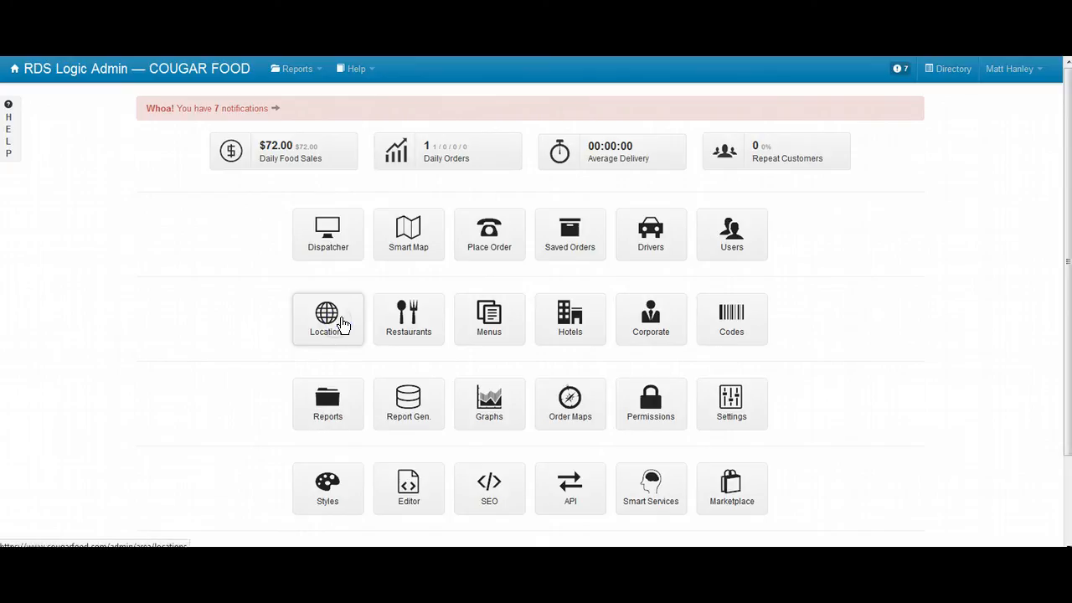
{"action": "left_click", "coordinate": [328, 318]}
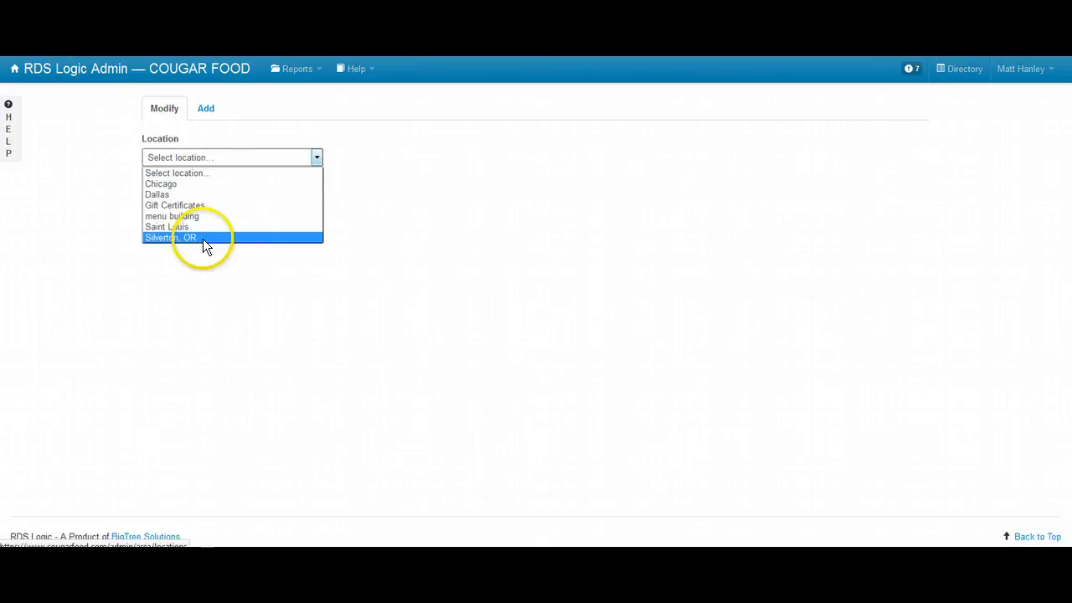
{"action": "left_click", "coordinate": [166, 226]}
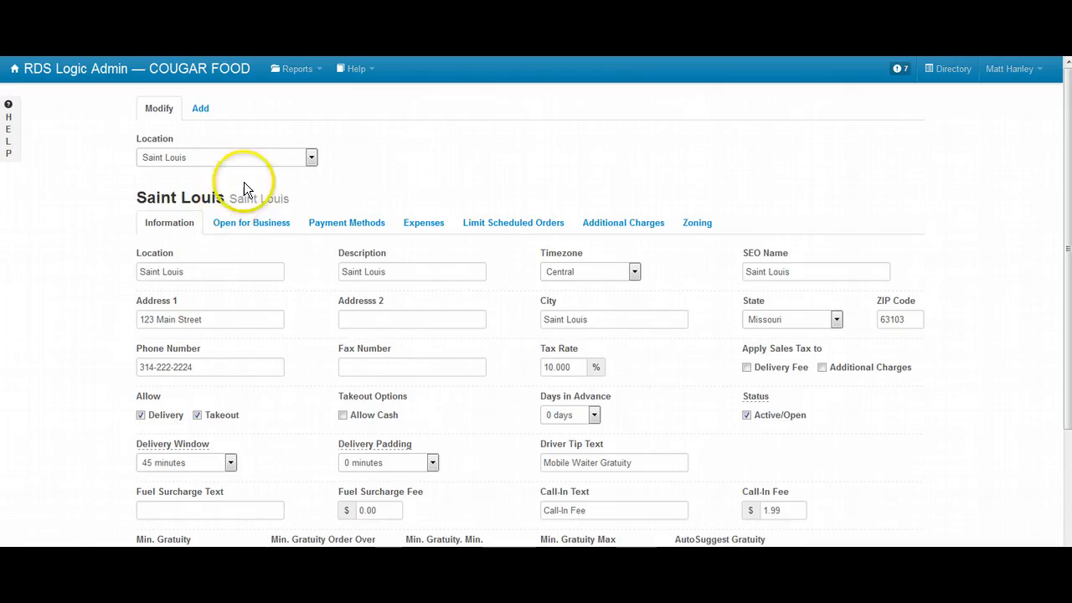
Review the ZIP codes in Saint Louis's Downtown and Rest of City zones, then go back to the dashboard.
{"action": "left_click", "coordinate": [697, 221]}
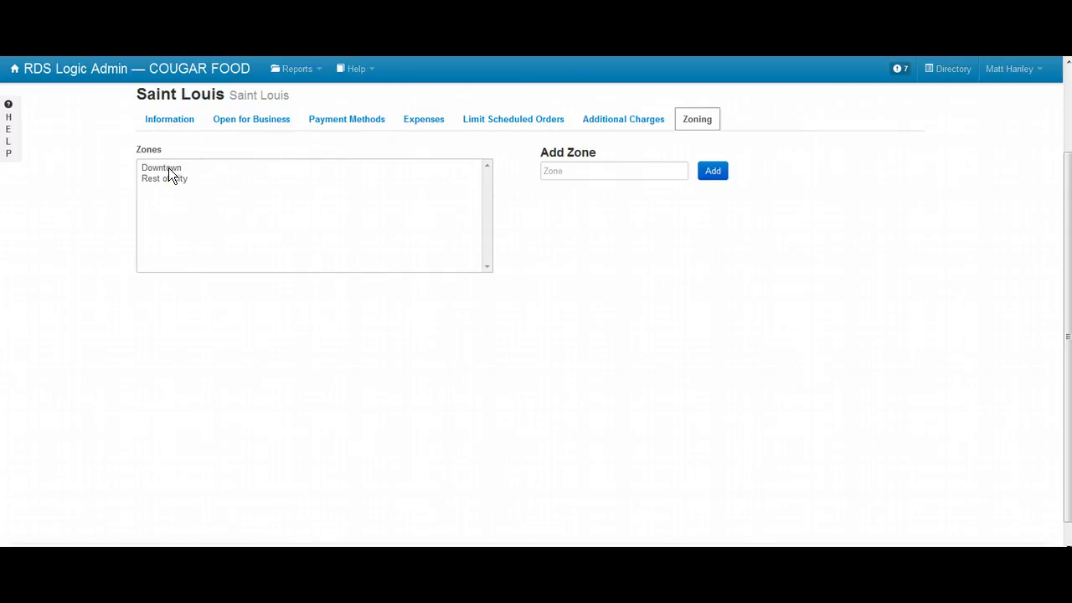
{"action": "left_click", "coordinate": [160, 168]}
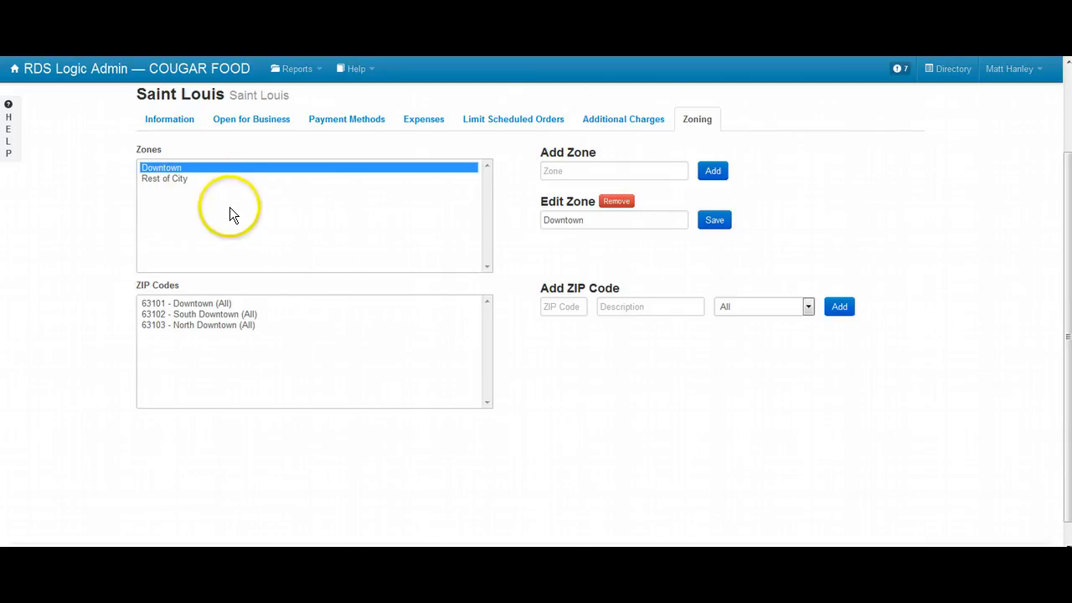
{"action": "left_click", "coordinate": [164, 178]}
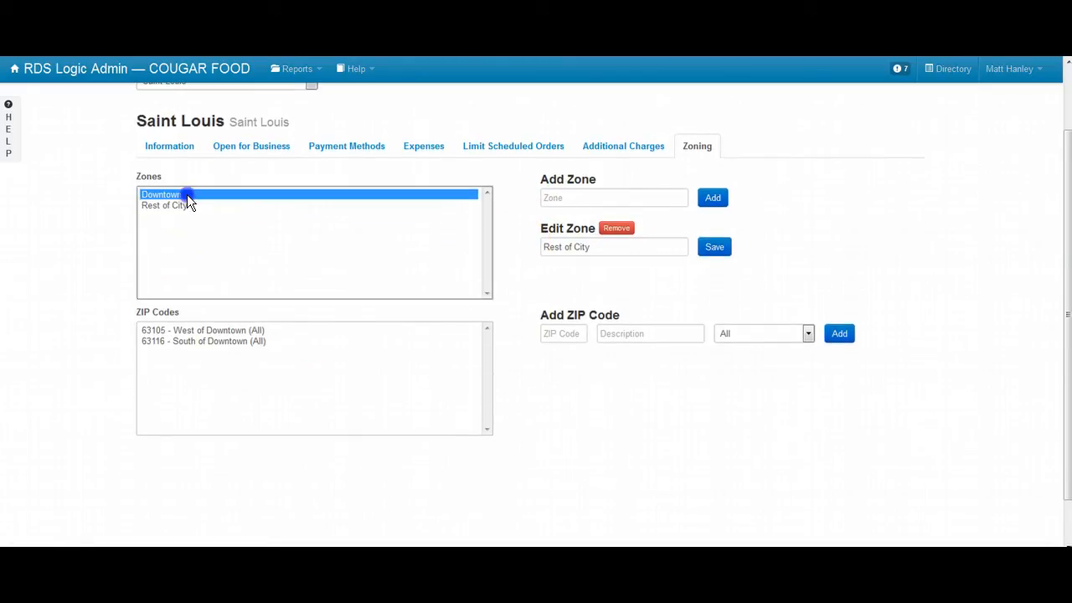
{"action": "left_click", "coordinate": [161, 194]}
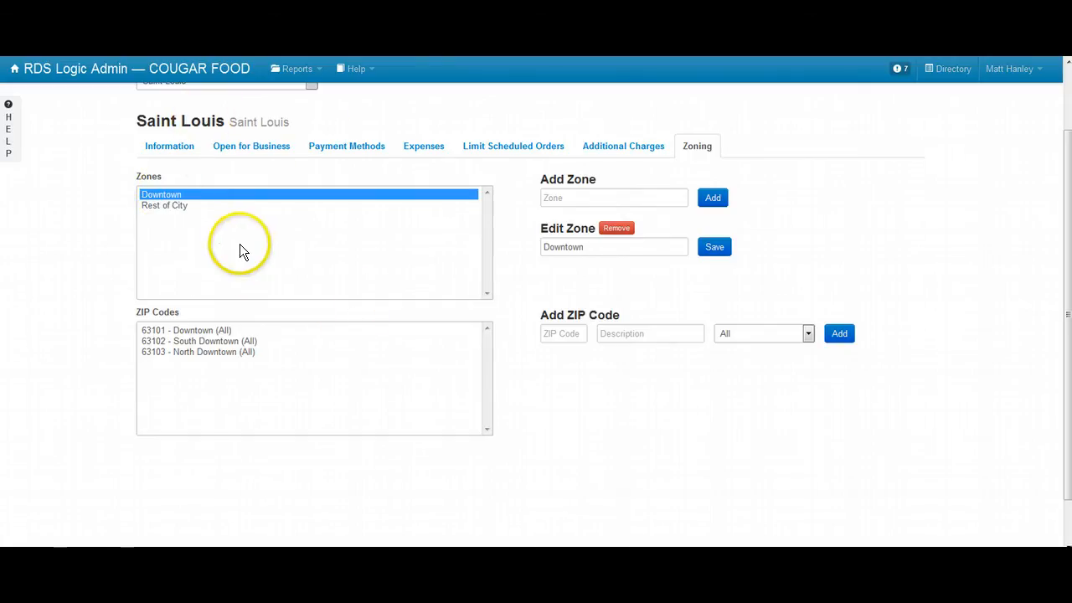
{"action": "left_click", "coordinate": [164, 204]}
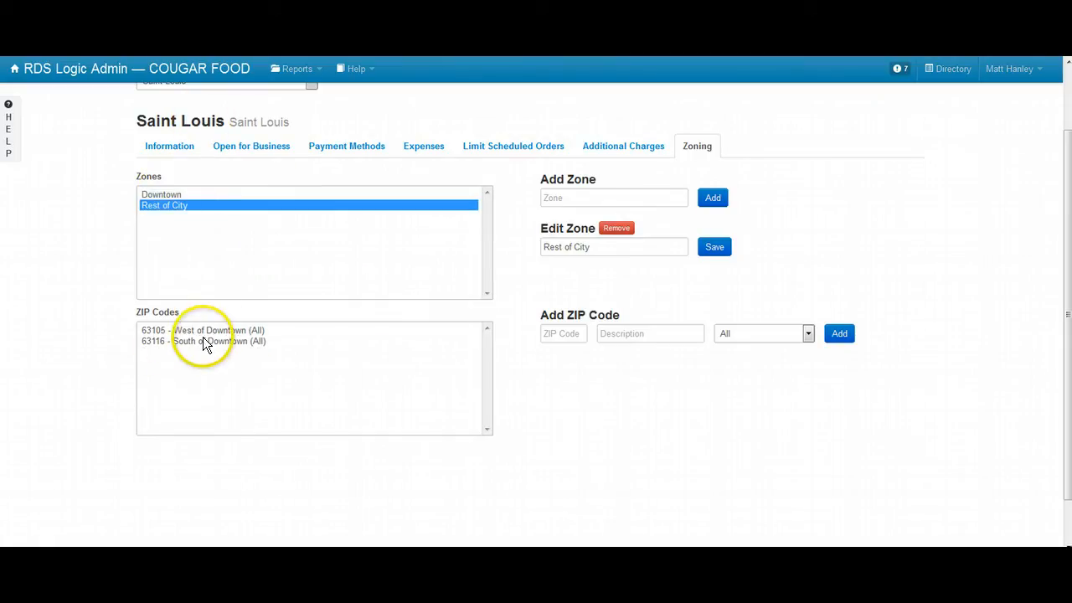
{"action": "mouse_move", "coordinate": [238, 138]}
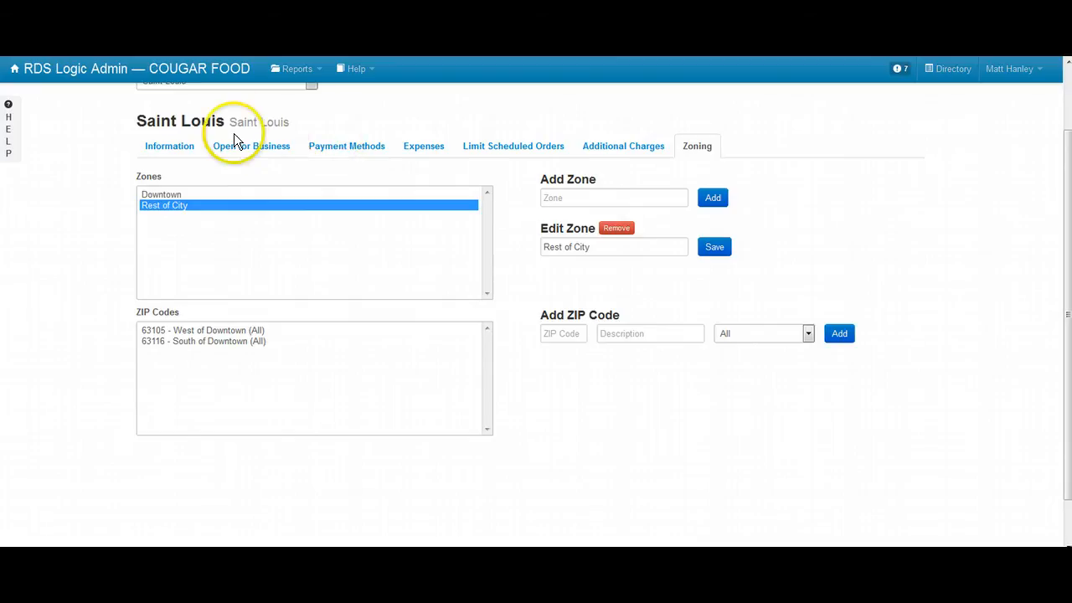
{"action": "right_click", "coordinate": [252, 146]}
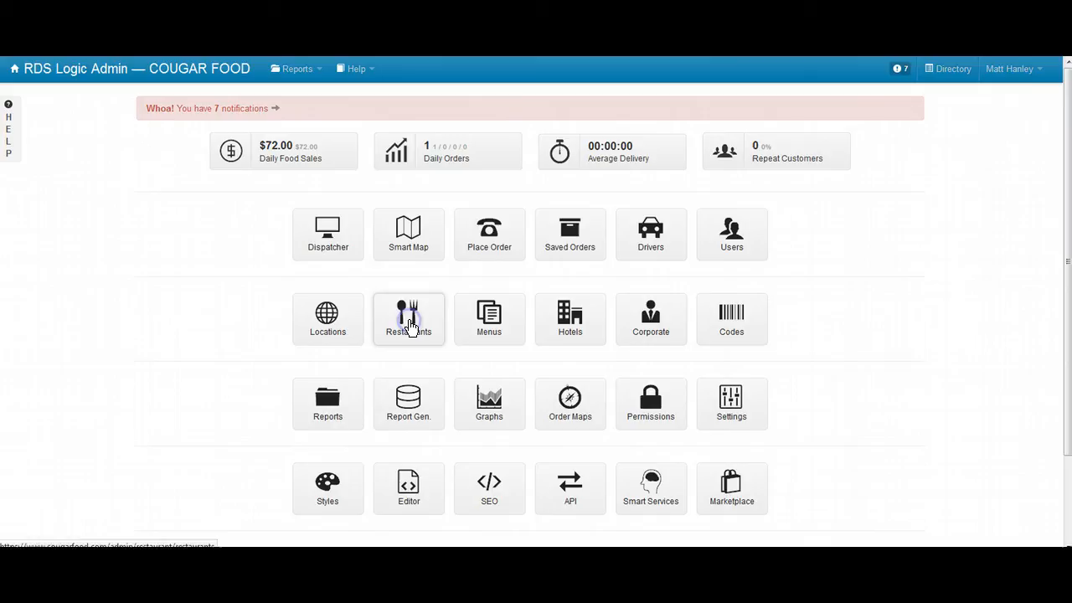
In Restaurants, choose the Saint Louis location and load PB&J for editing.
{"action": "left_click", "coordinate": [409, 318]}
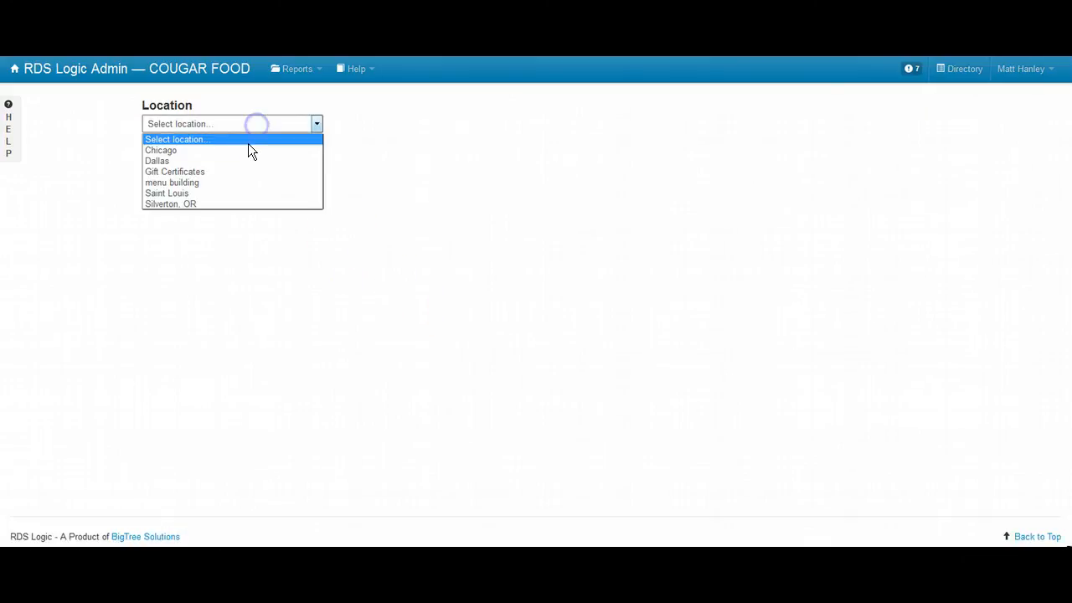
{"action": "left_click", "coordinate": [168, 192]}
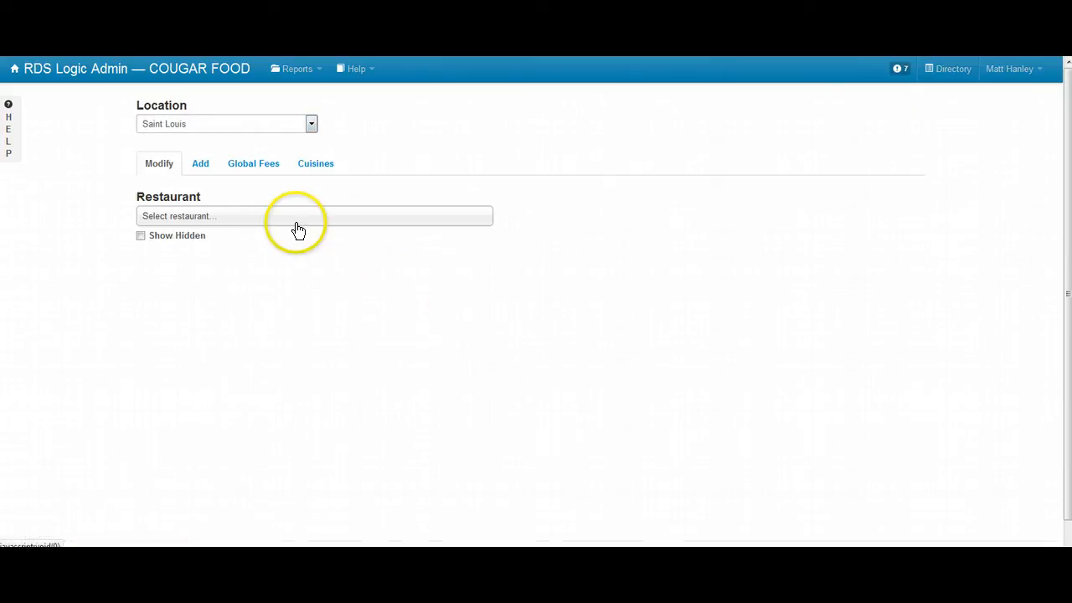
{"action": "left_click", "coordinate": [315, 216]}
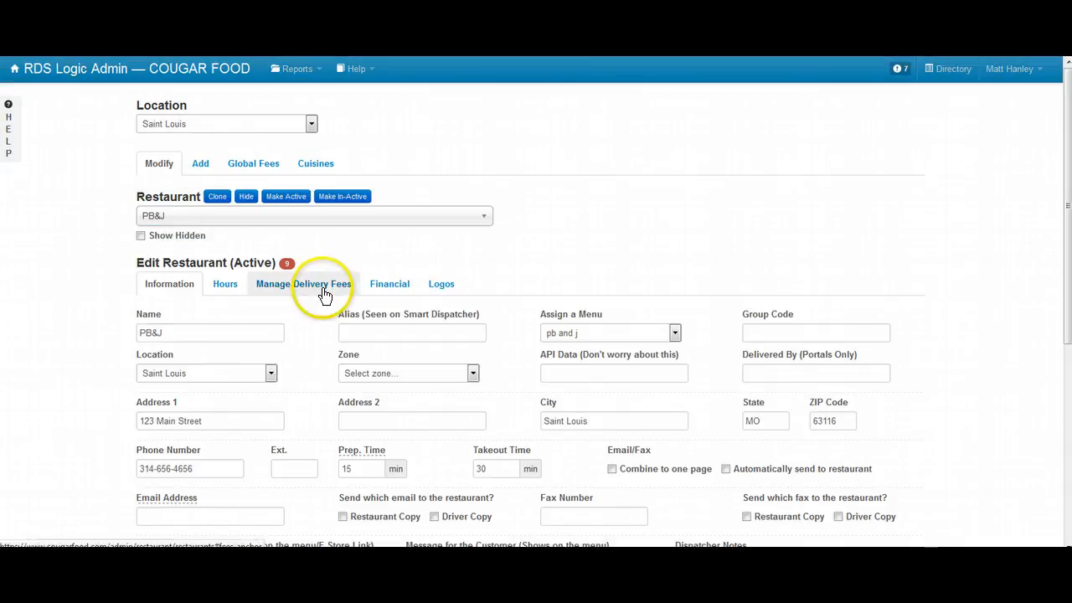
In PB&J's Zone Based Fees, set Rest of City lunch/dinner times to 60, fees to 6.99, and edit Min Lunch.
{"action": "left_click", "coordinate": [303, 283]}
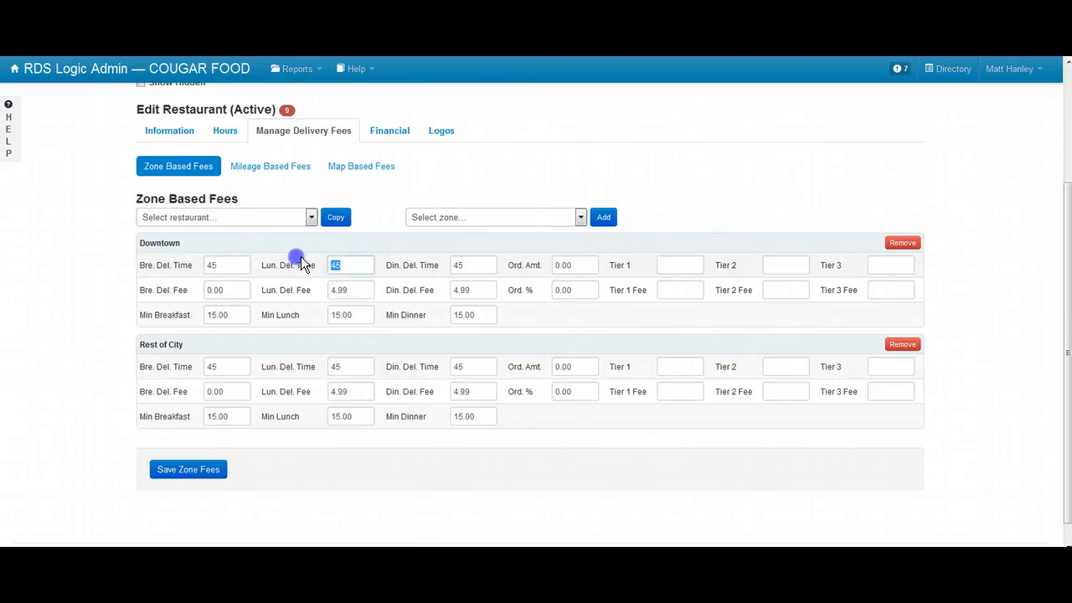
{"action": "left_click", "coordinate": [350, 264]}
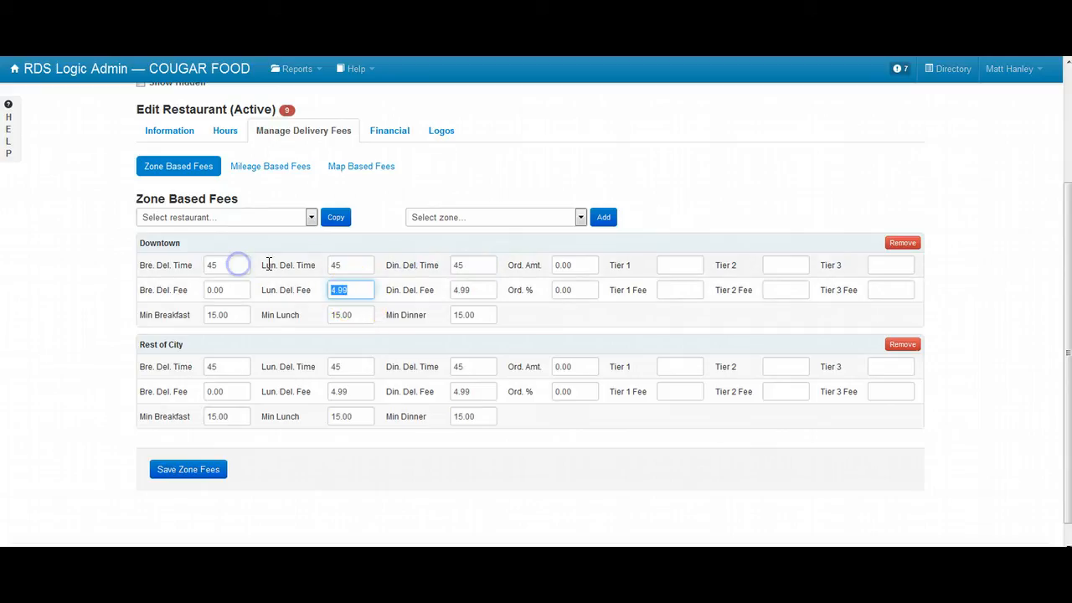
{"action": "mouse_move", "coordinate": [483, 290]}
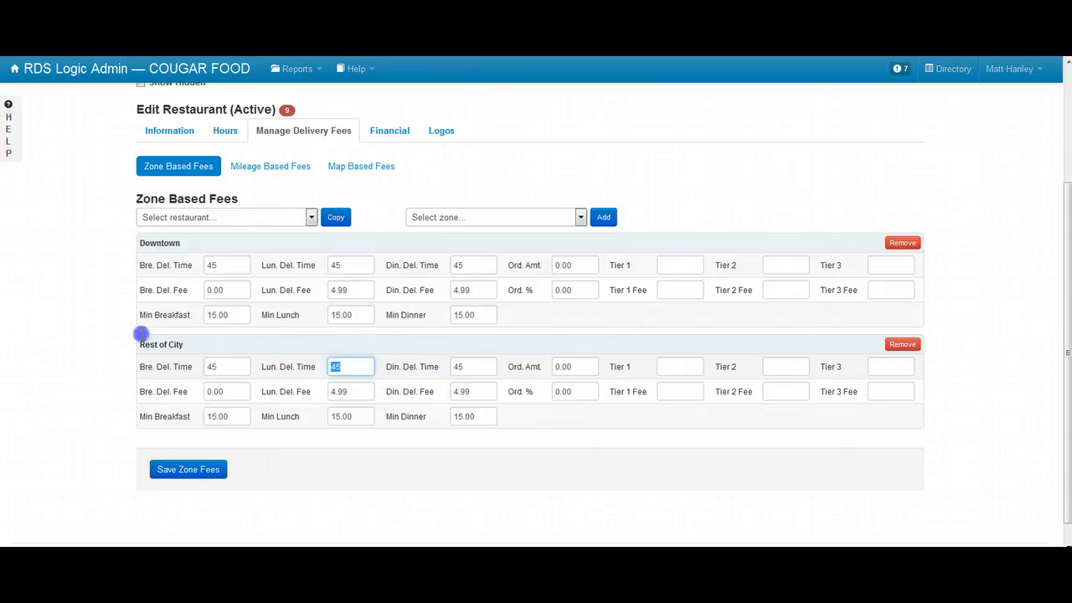
{"action": "type", "text": "6"}
{"action": "left_click", "coordinate": [352, 415]}
{"action": "type", "text": "1"}
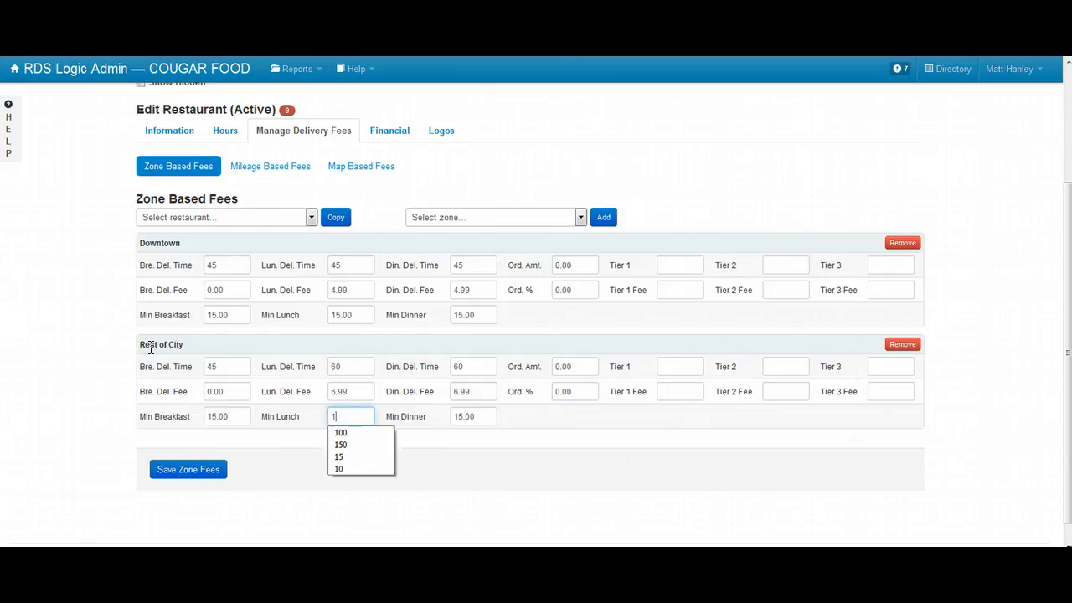
{"action": "type", "text": "010"}
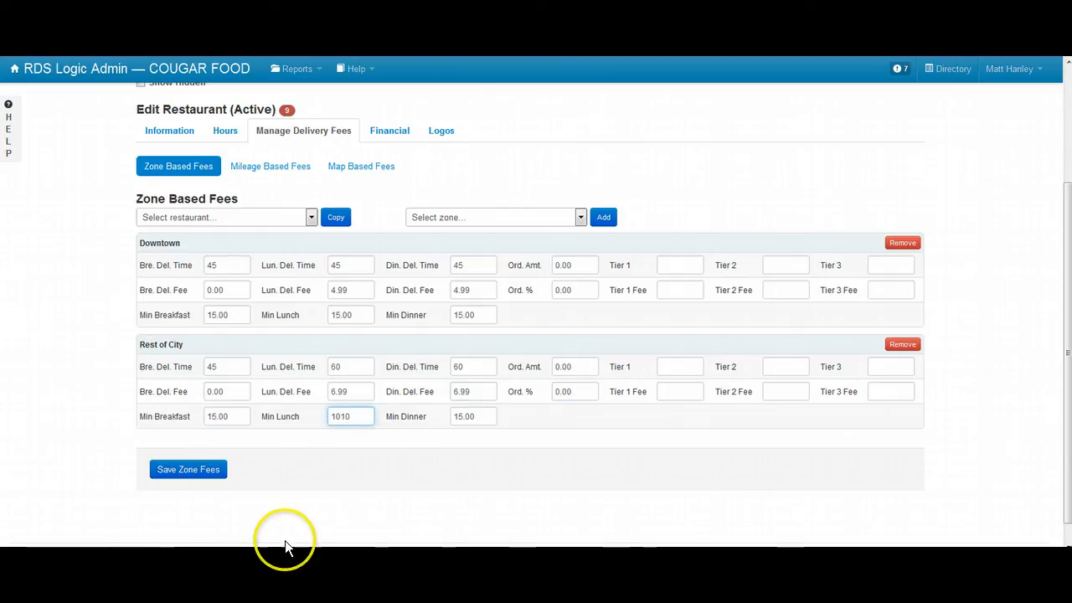